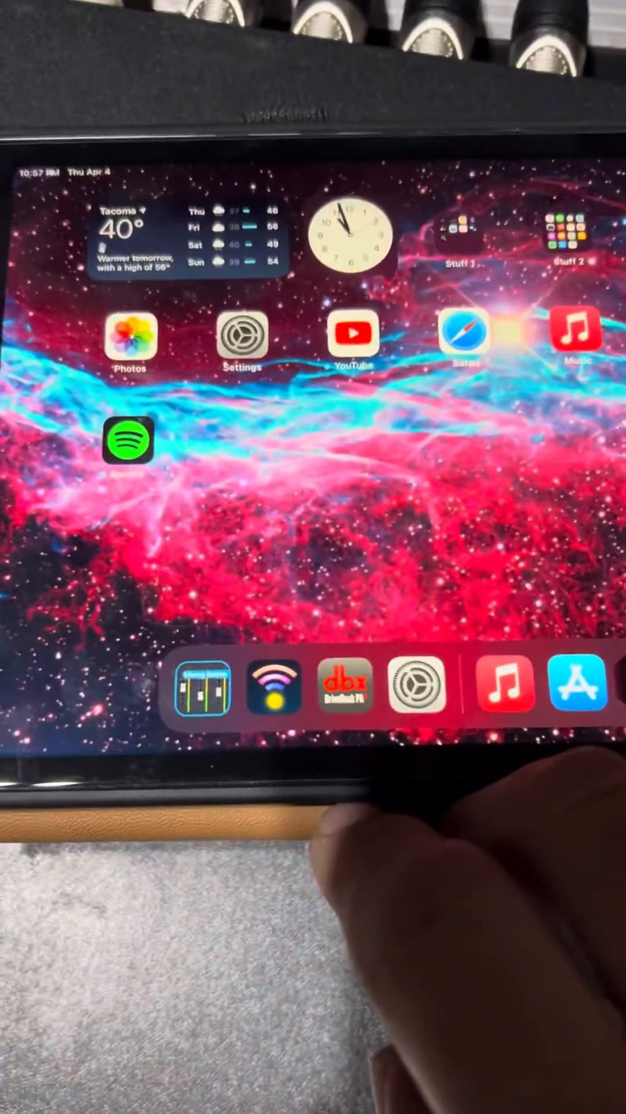
# Step: Launch the dbx DriveRack PA2 app from the Dock to show the device preset list
pyautogui.click(342, 684)
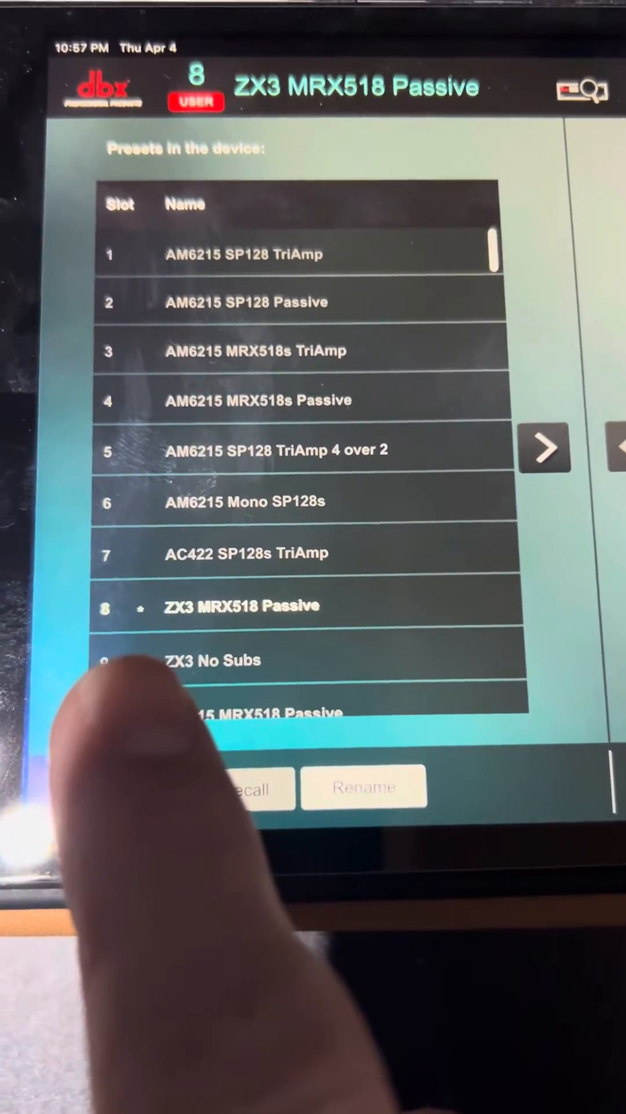
# Step: Leave the preset manager for the block diagram of the ZX3 MRX518 Passive preset
pyautogui.click(545, 448)
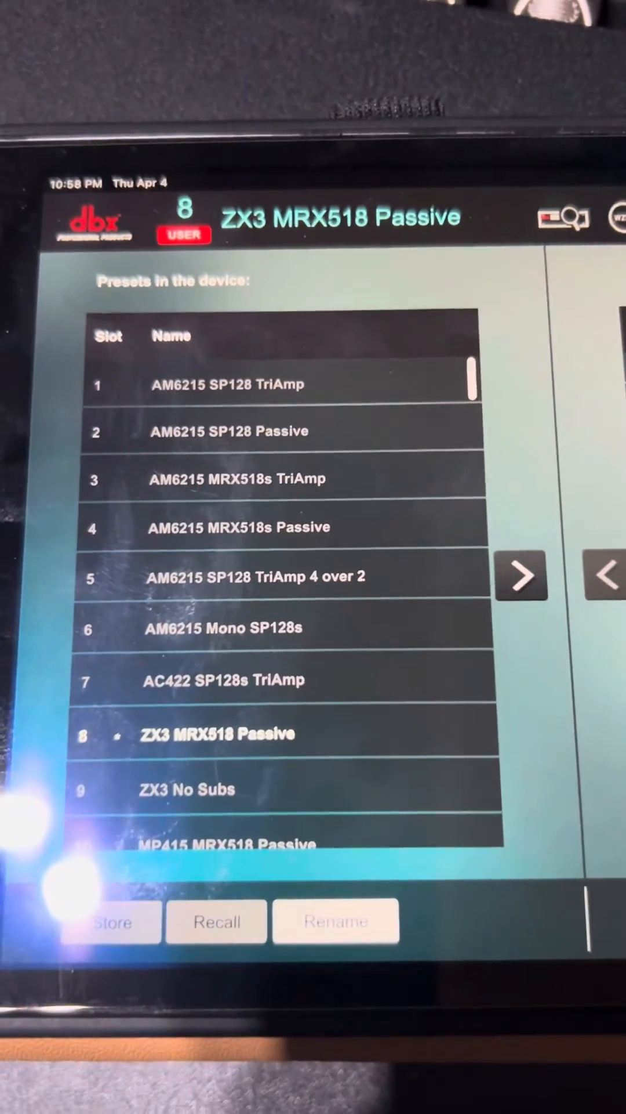
pyautogui.click(523, 575)
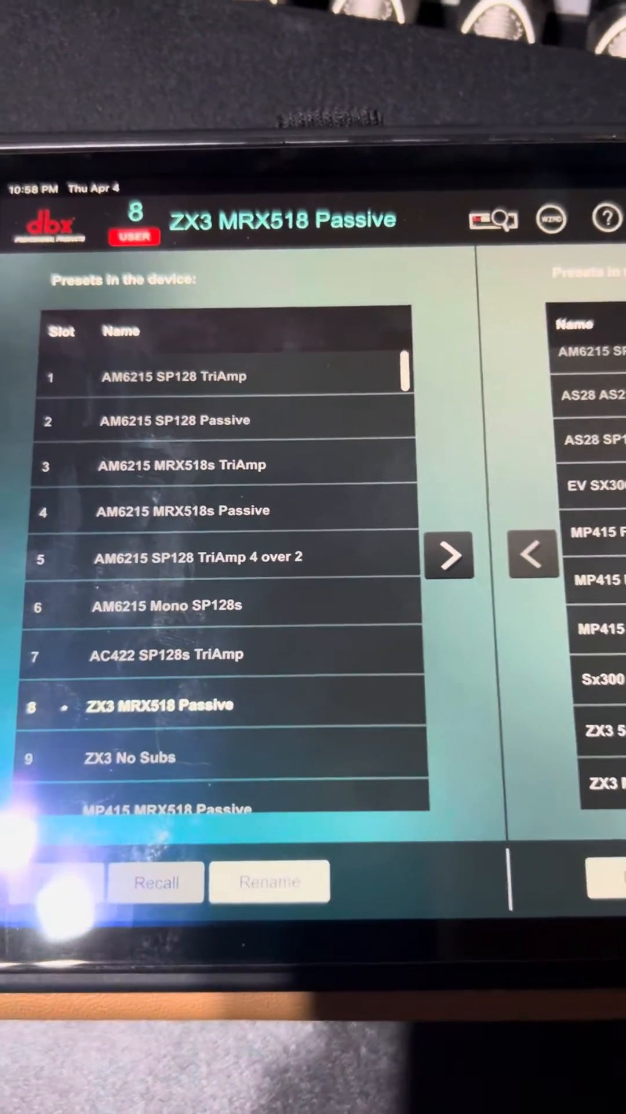
pyautogui.click(155, 882)
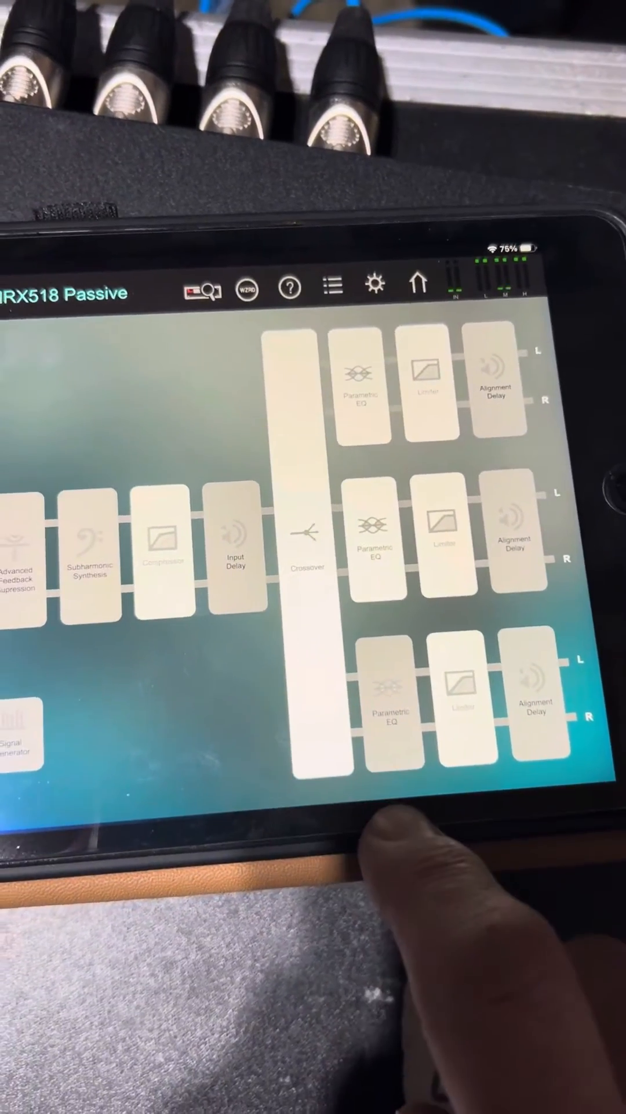
# Step: Connect to the listed DriveRack unit and show preset 7 ZX3 MRX518 in the block diagram
pyautogui.click(307, 551)
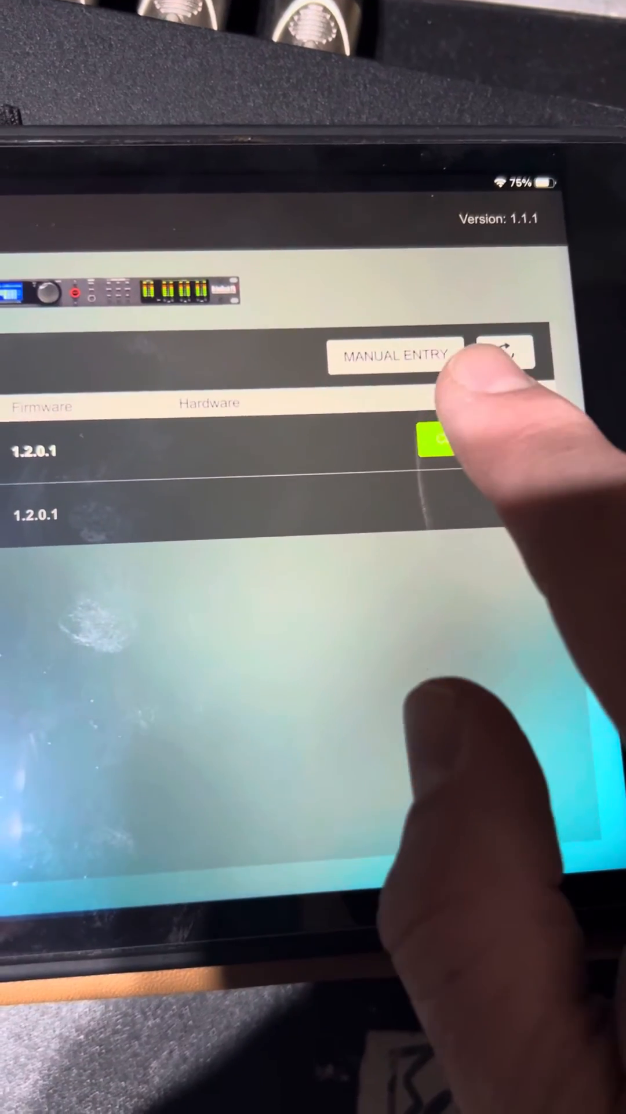
pyautogui.click(433, 443)
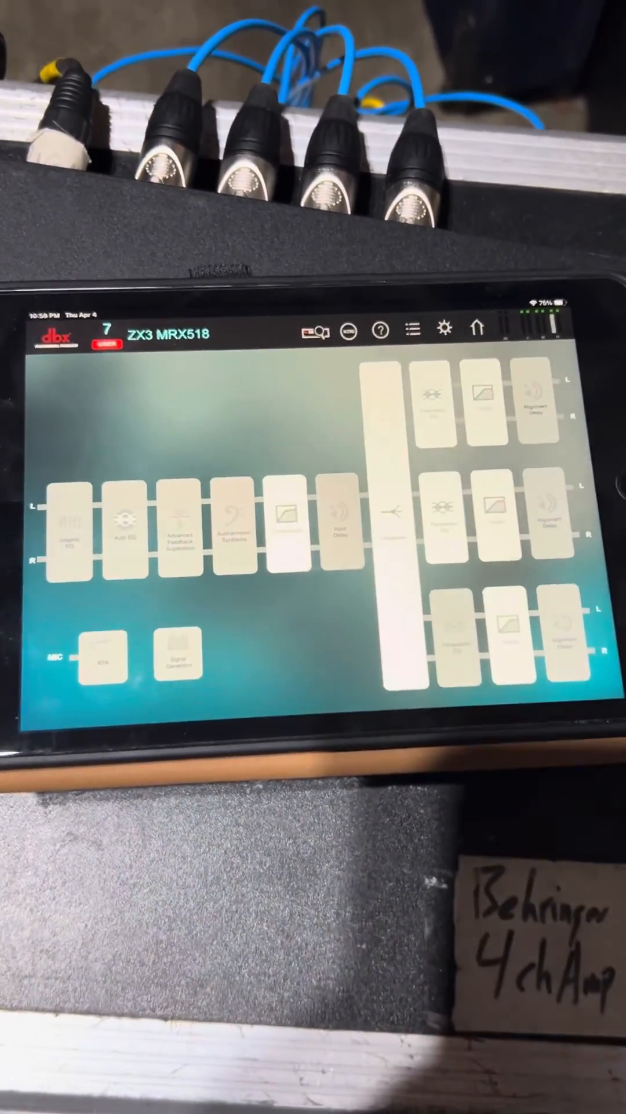